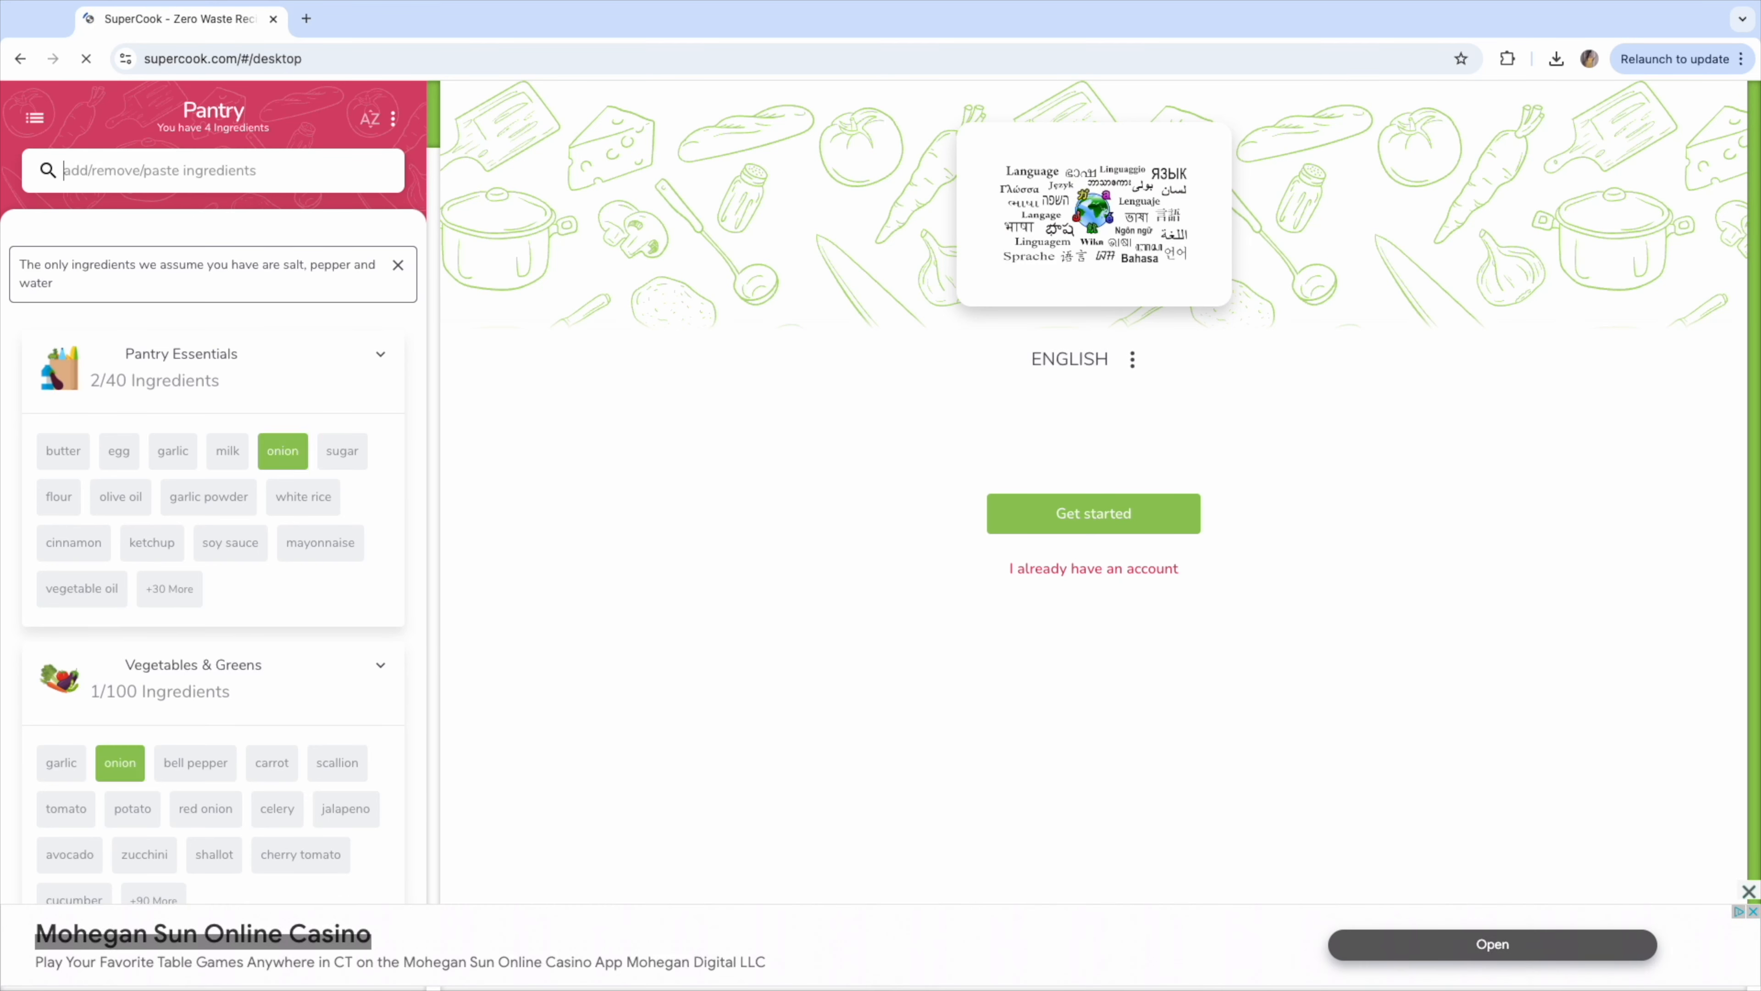
# Add garlic to the pantry, then search 'bell' and add bell pepper from the matches.
pyautogui.click(171, 451)
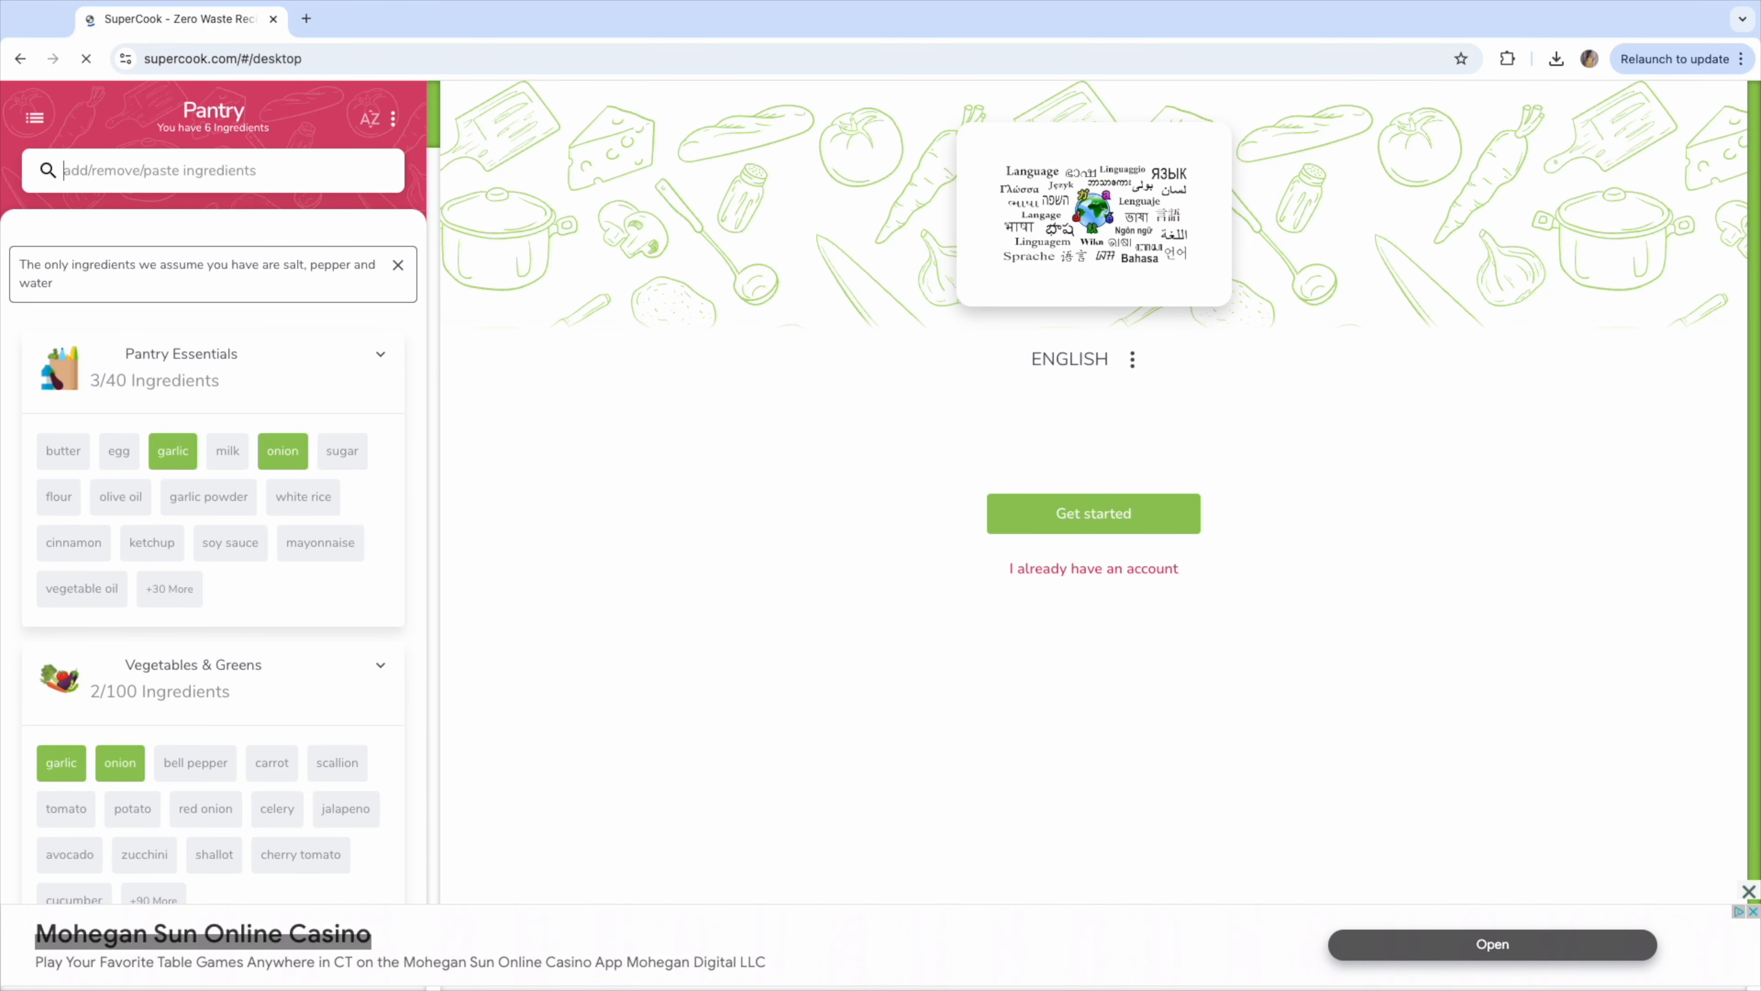
pyautogui.write('bell')
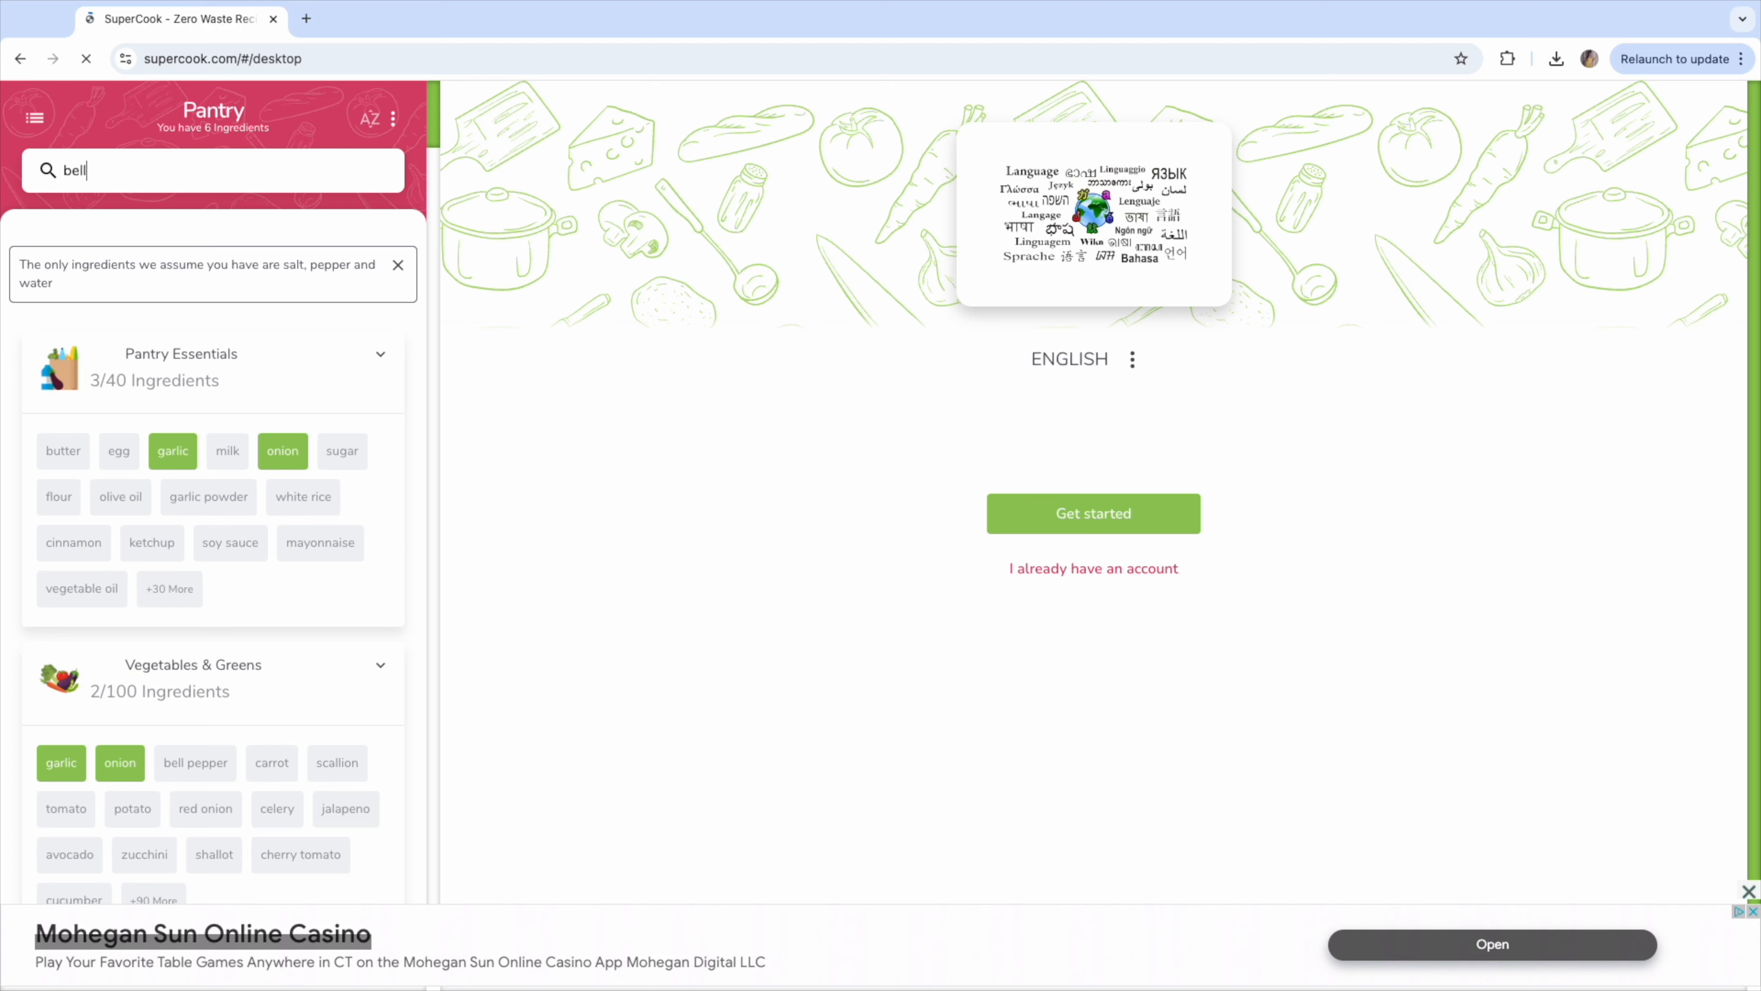
pyautogui.click(1092, 514)
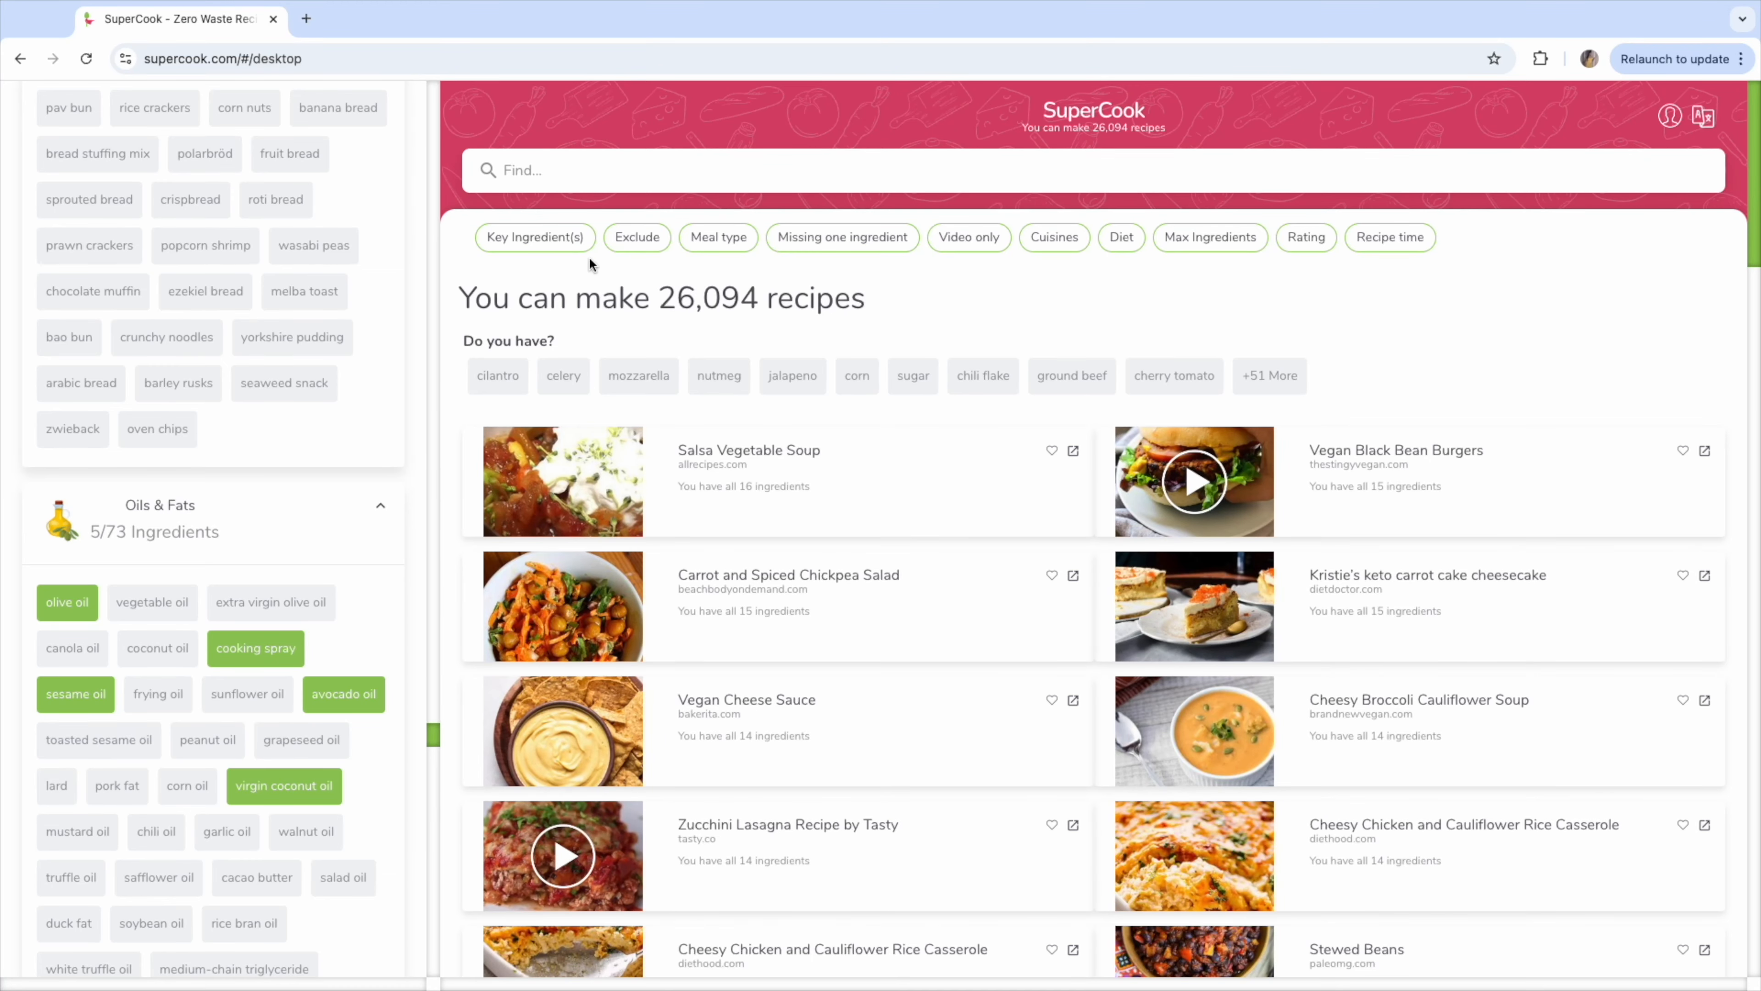
pyautogui.click(535, 236)
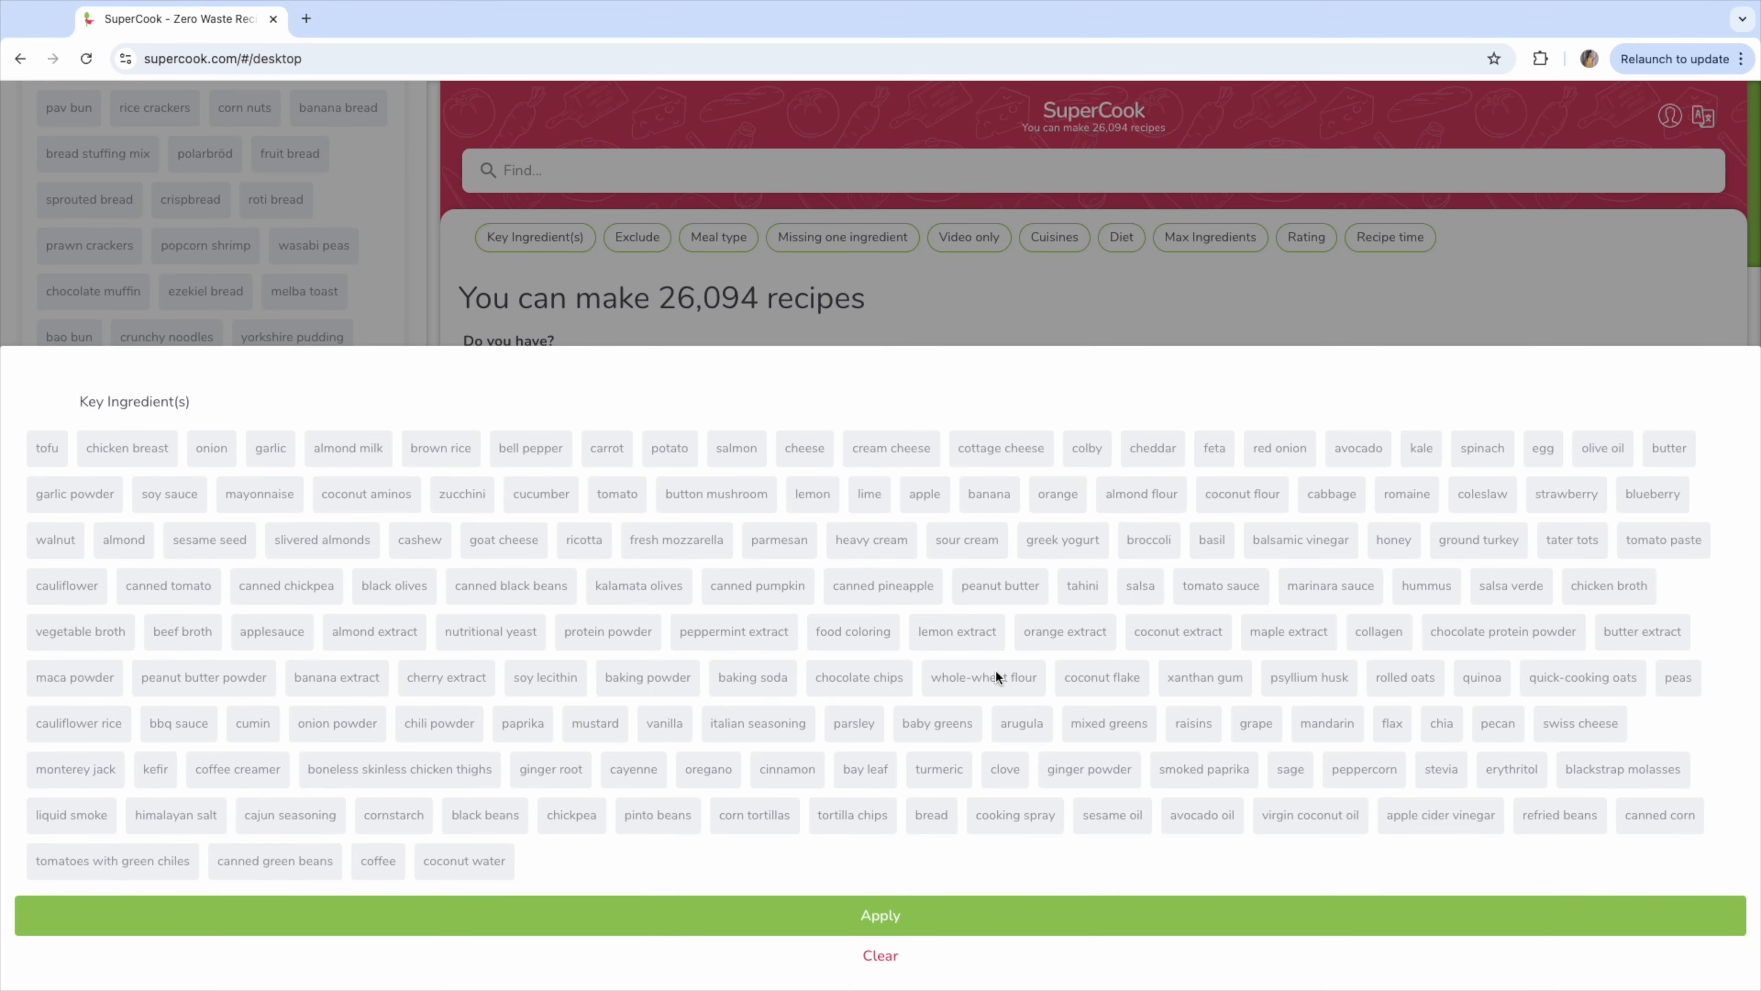
pyautogui.moveTo(99, 541)
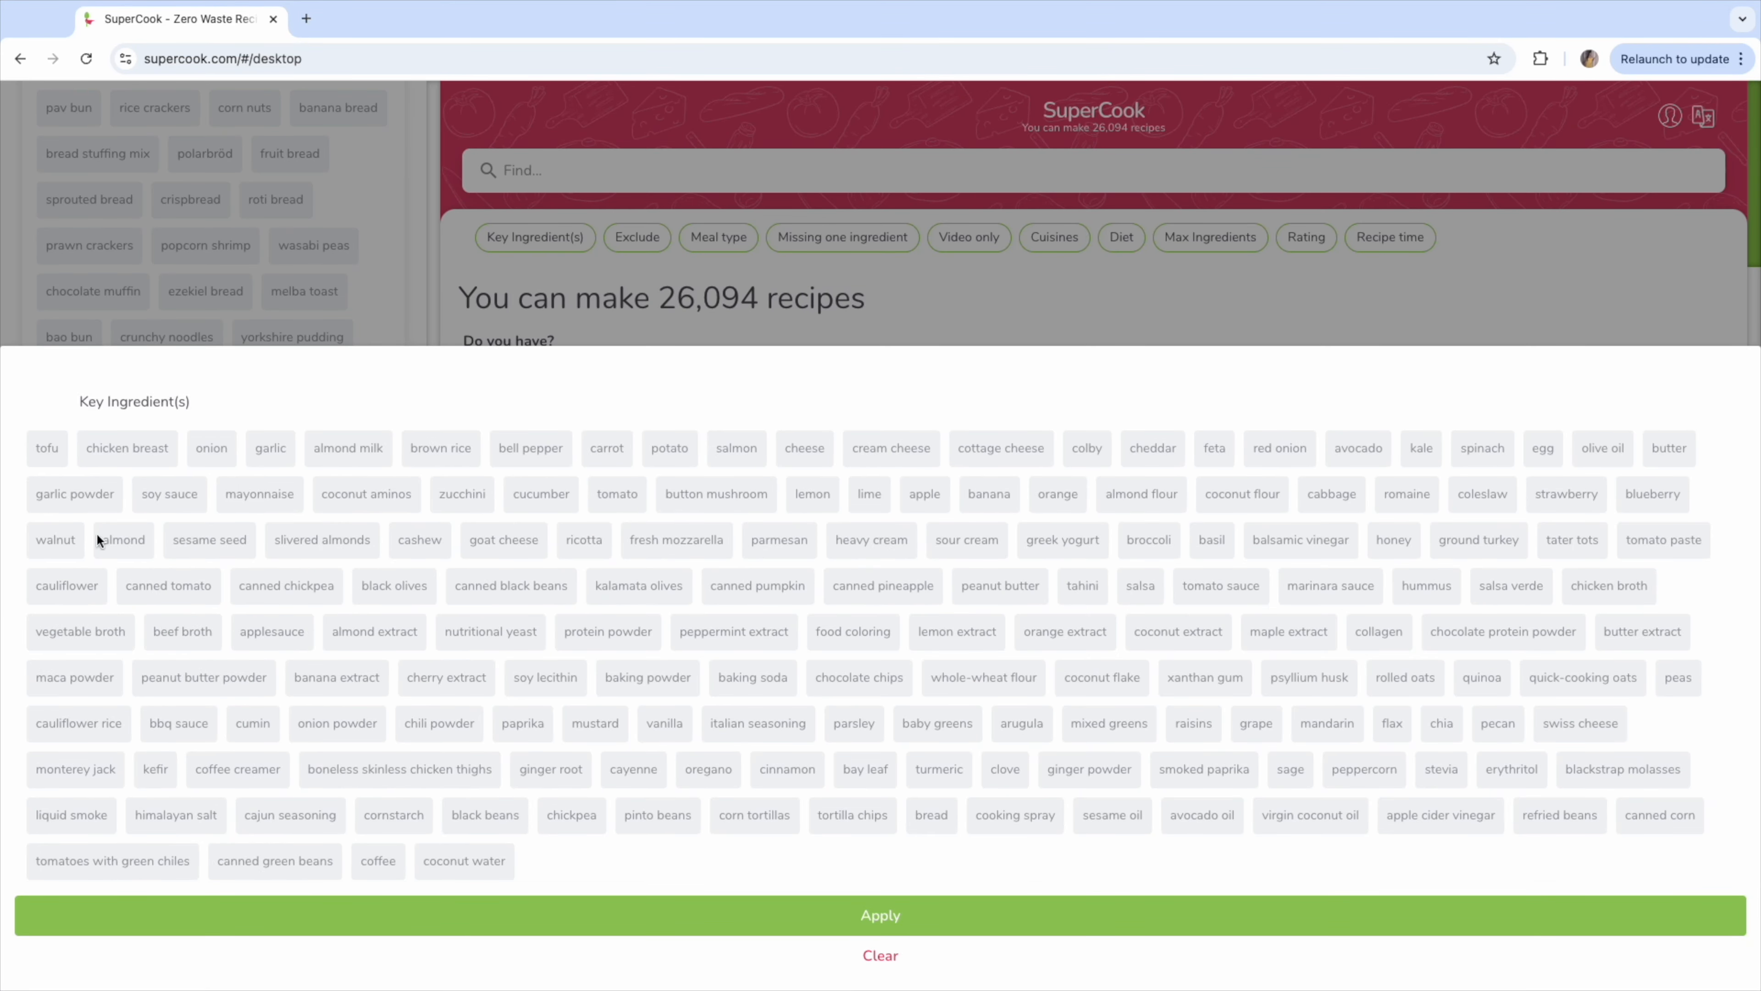
pyautogui.click(880, 915)
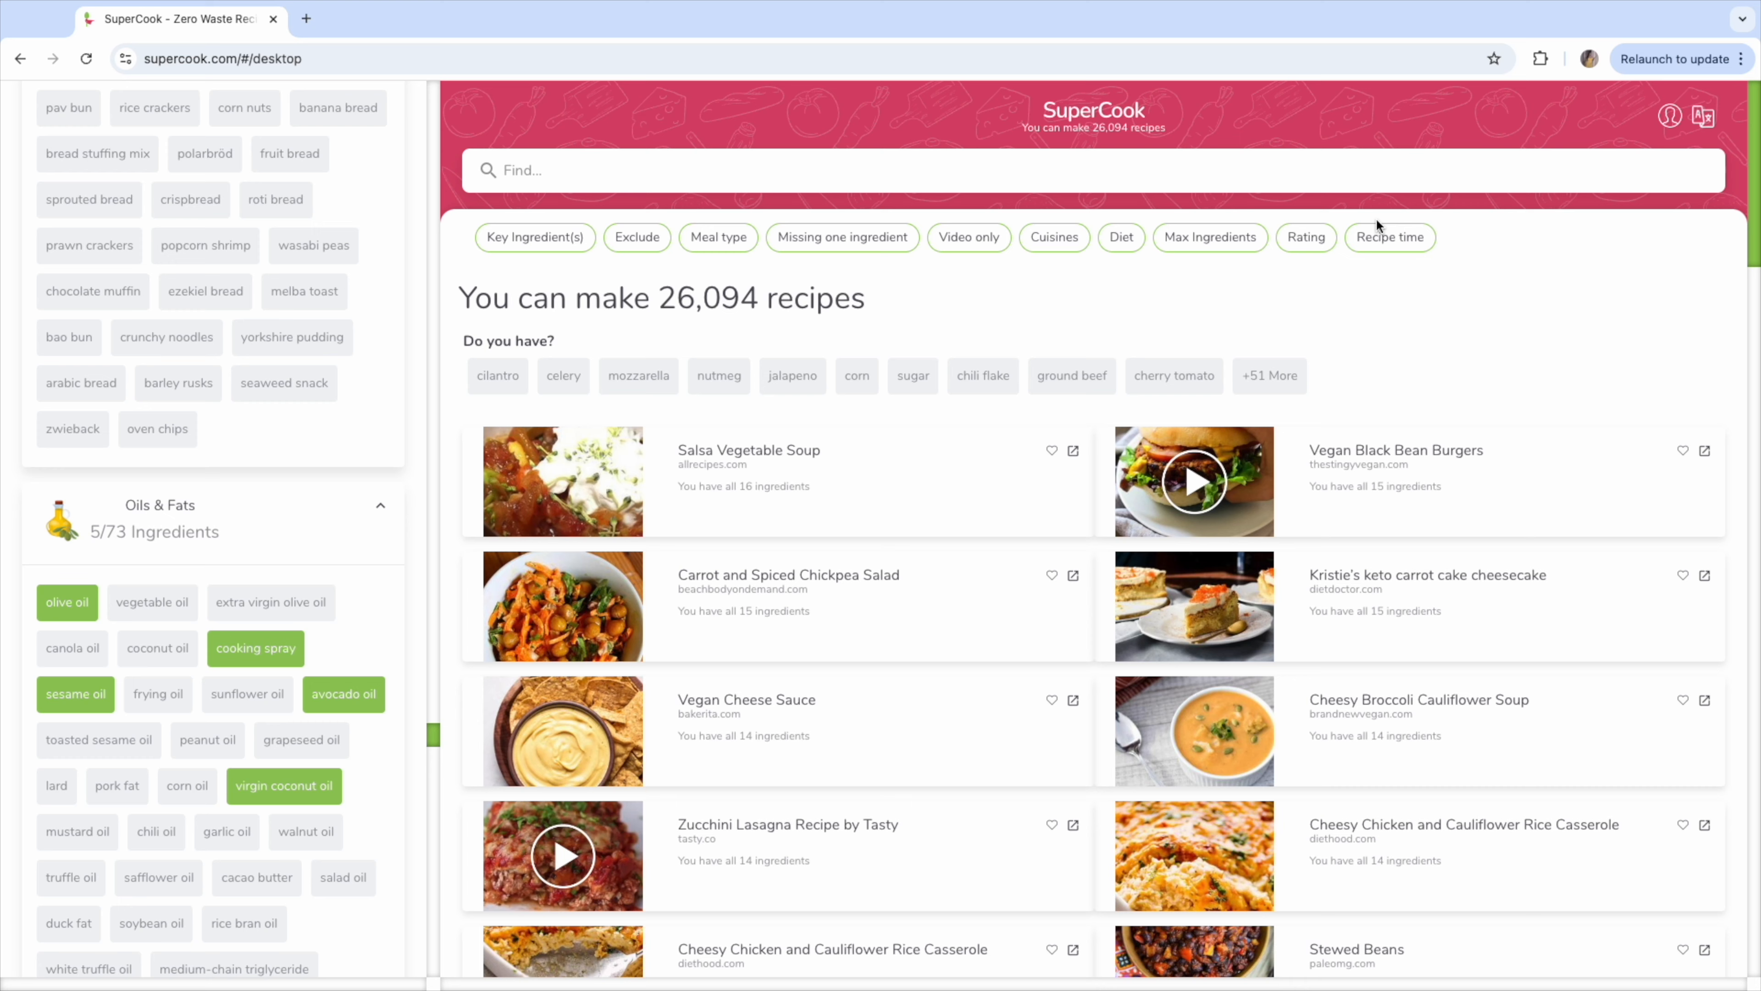
# Choose Caribbean in the Cuisines filter for the recipe results.
pyautogui.click(1052, 237)
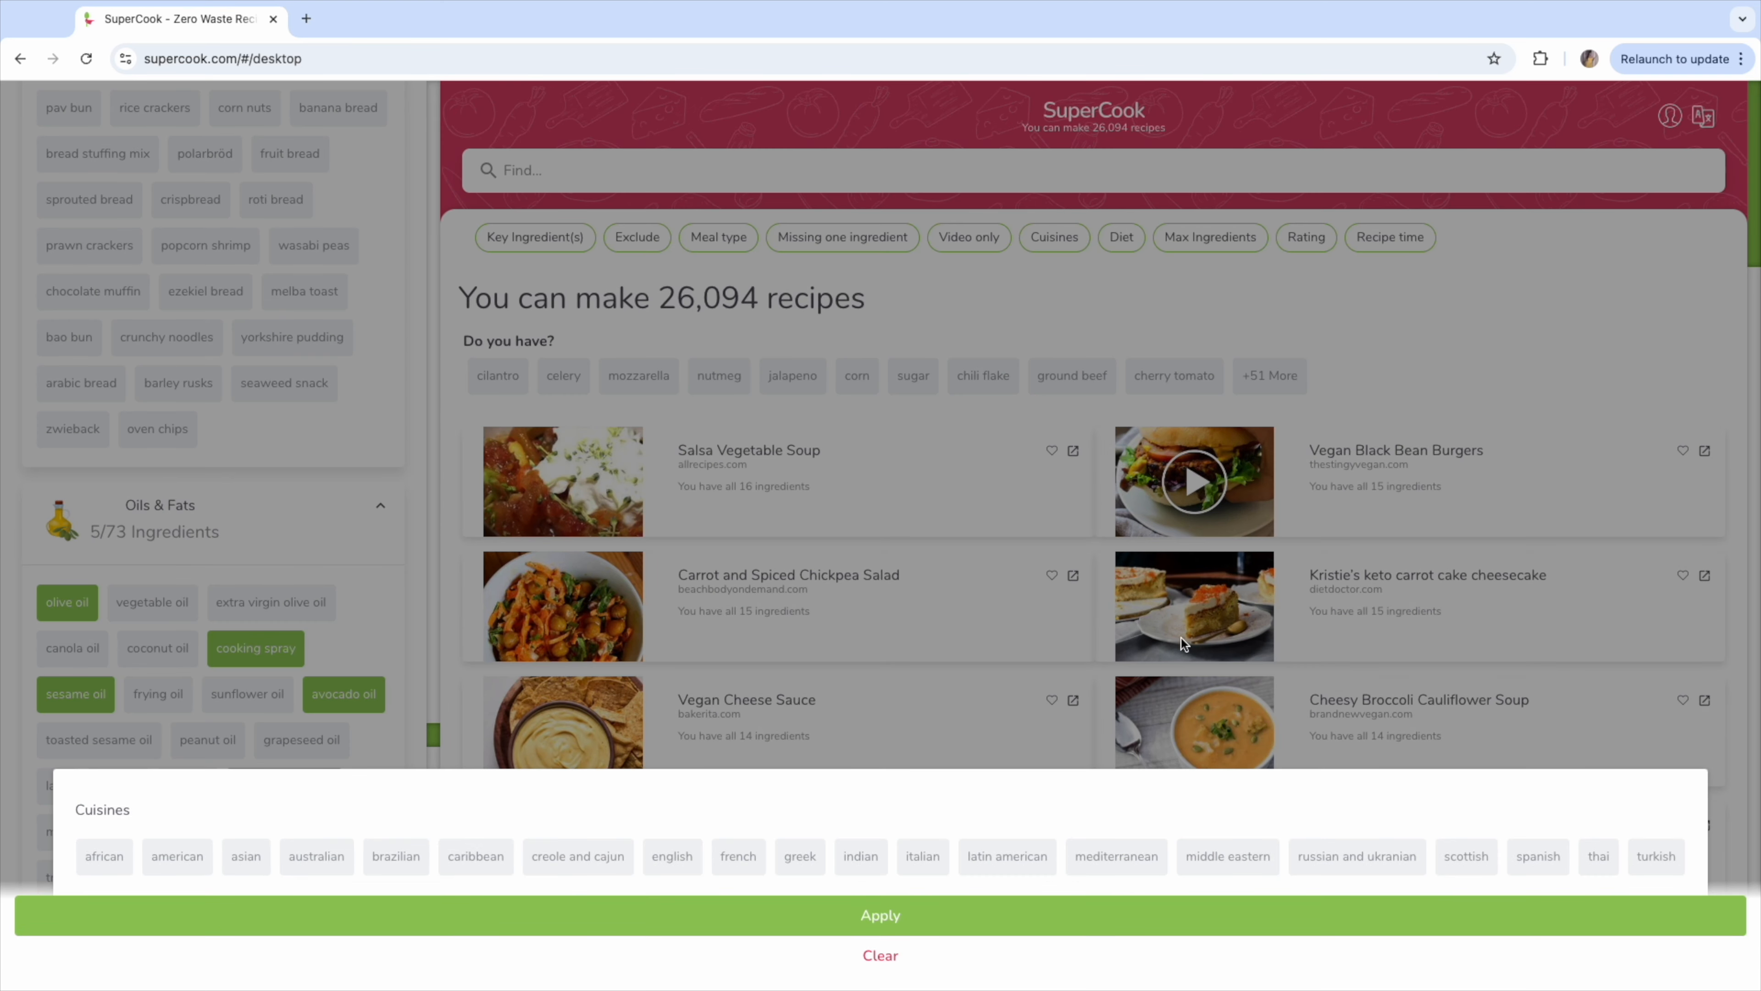
pyautogui.click(475, 855)
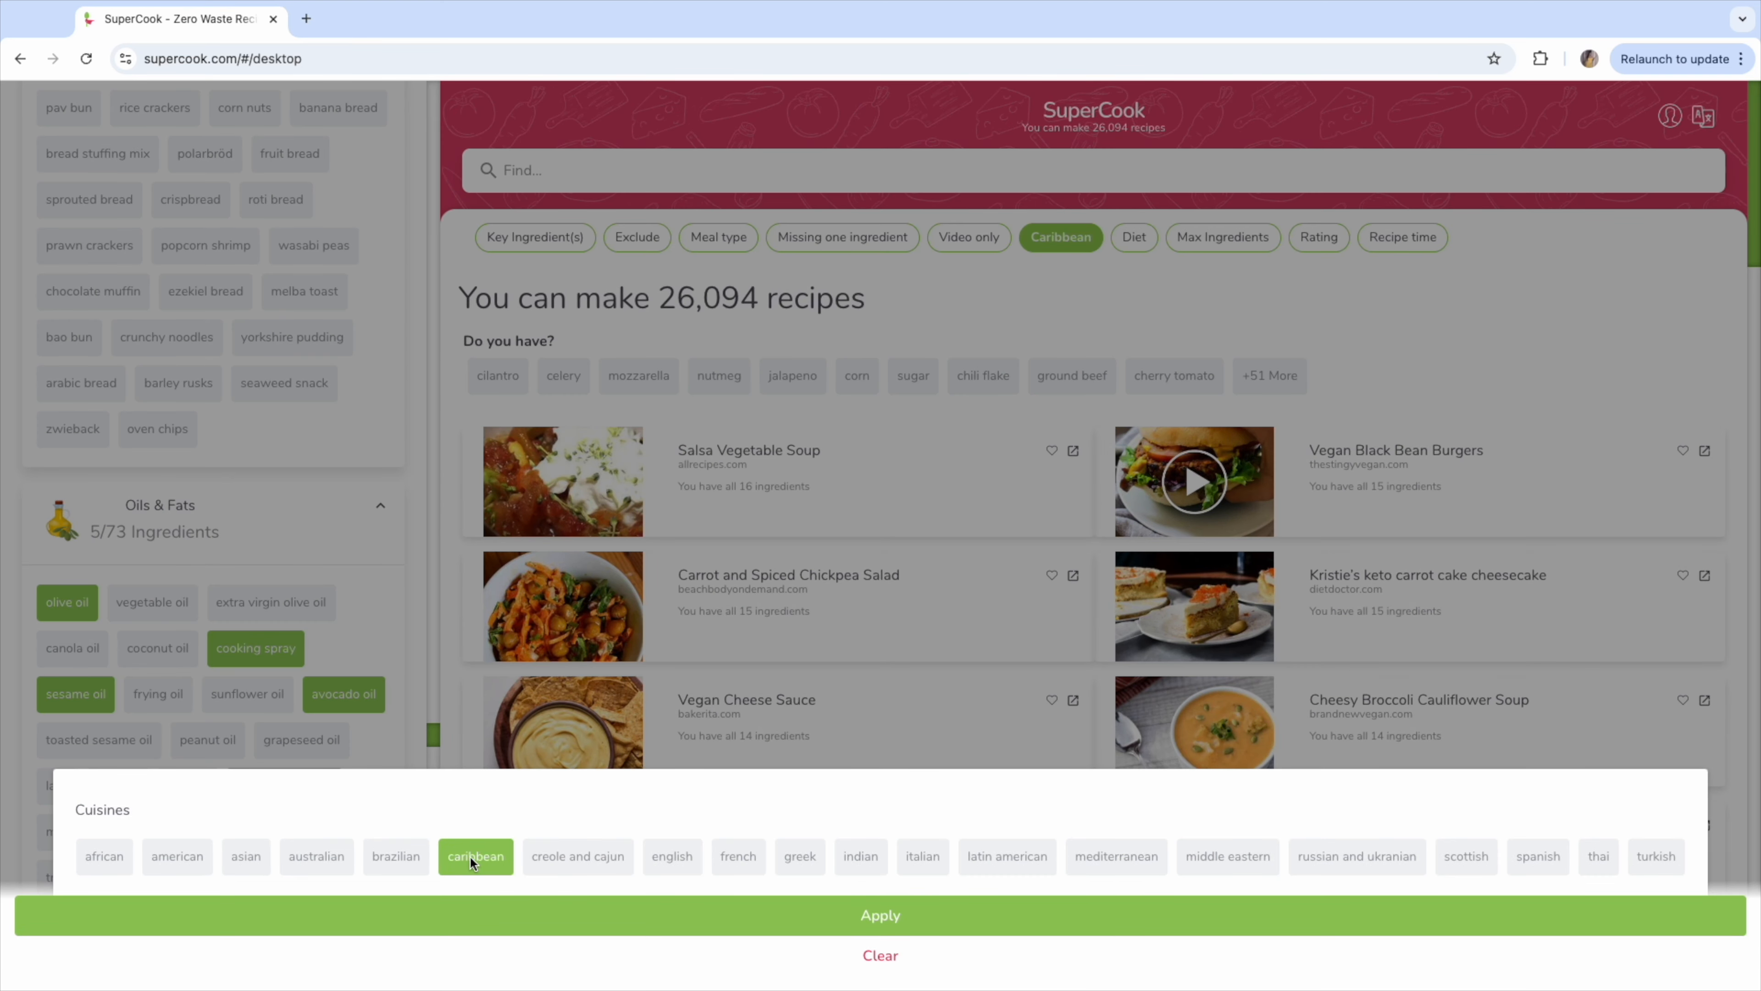
pyautogui.moveTo(897, 920)
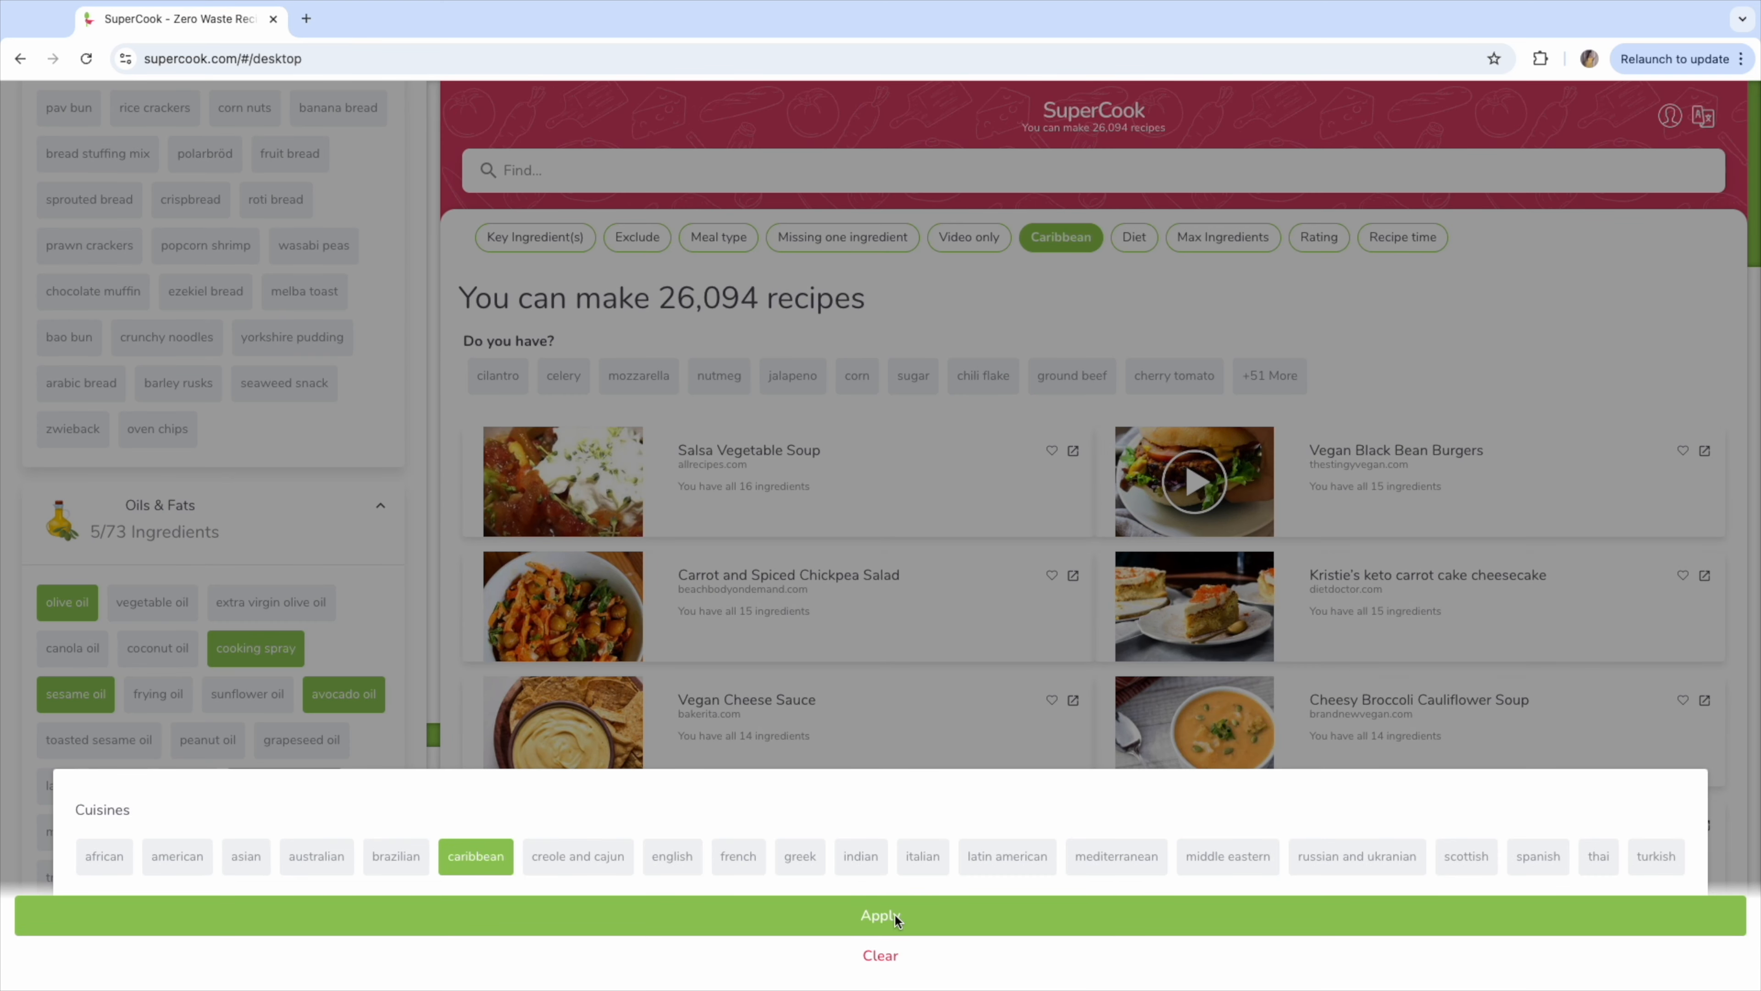